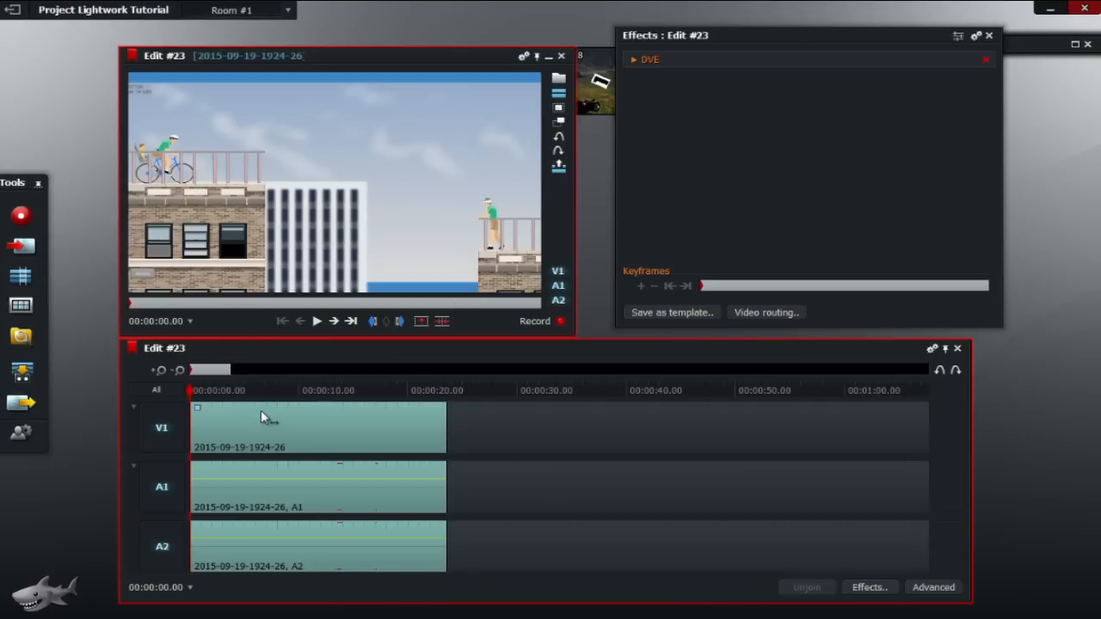
- Add the Keying image overlay effect to the V1 clip from its Effects menu
right_click(267, 417)
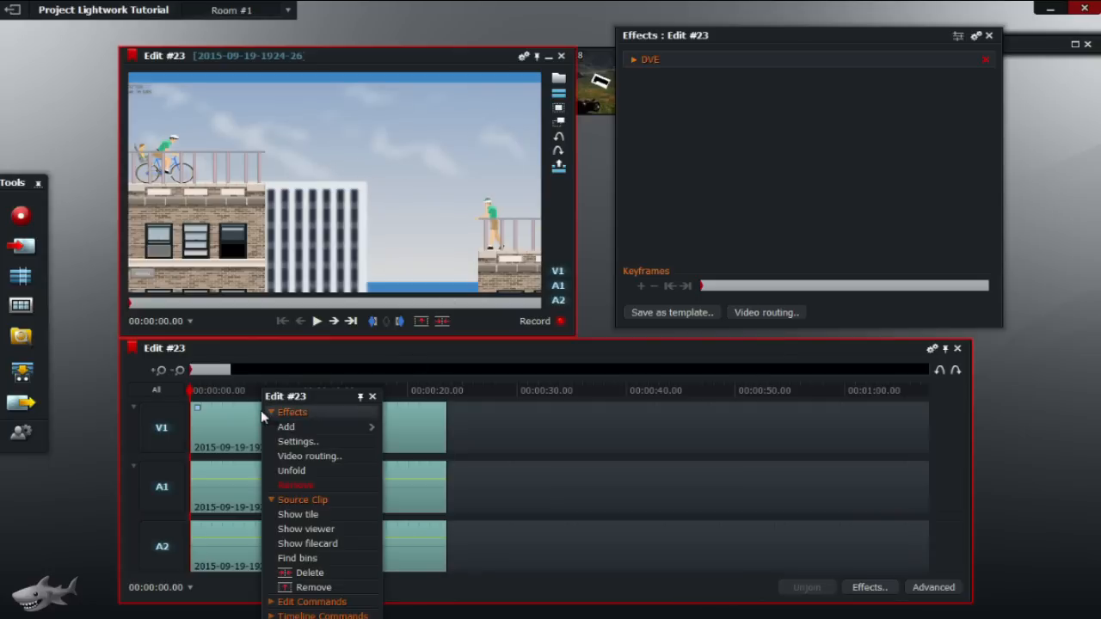
click(286, 427)
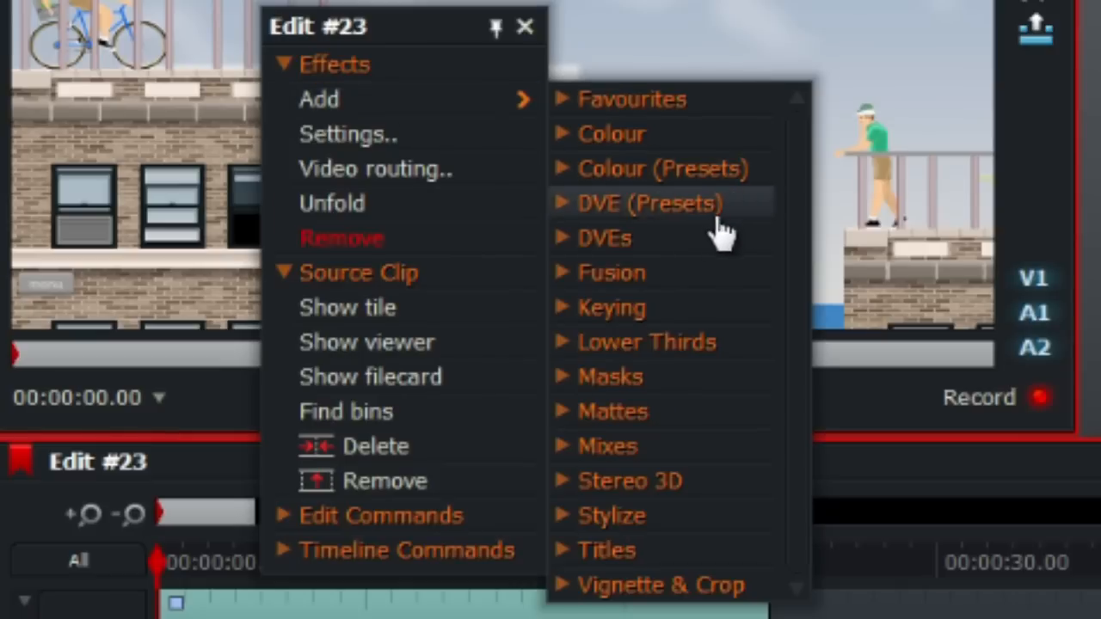
mouse_move(662, 307)
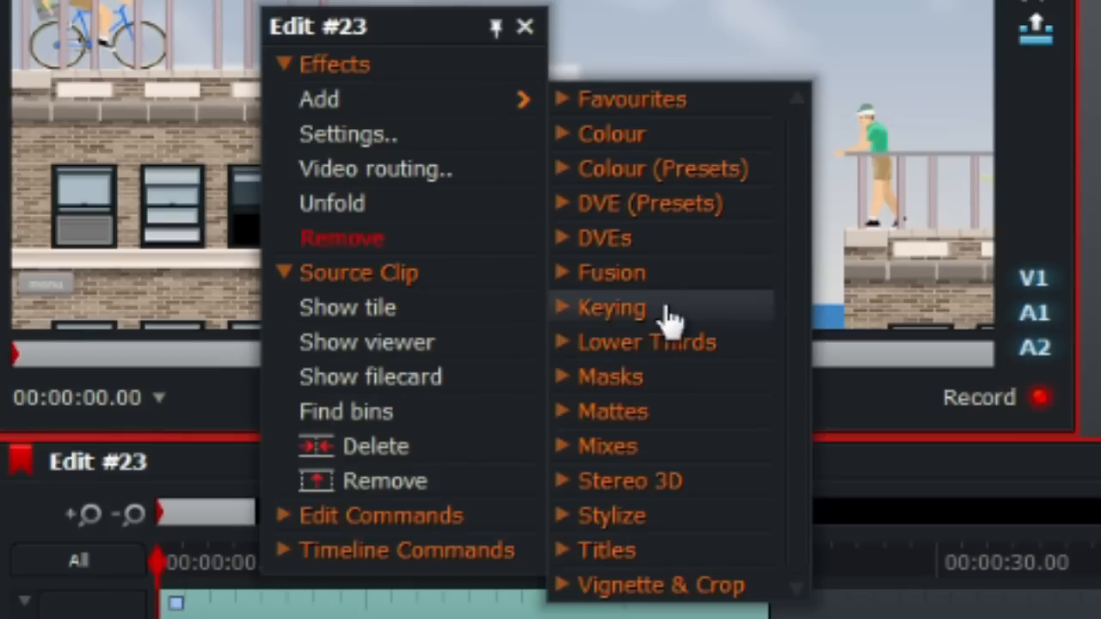
click(611, 307)
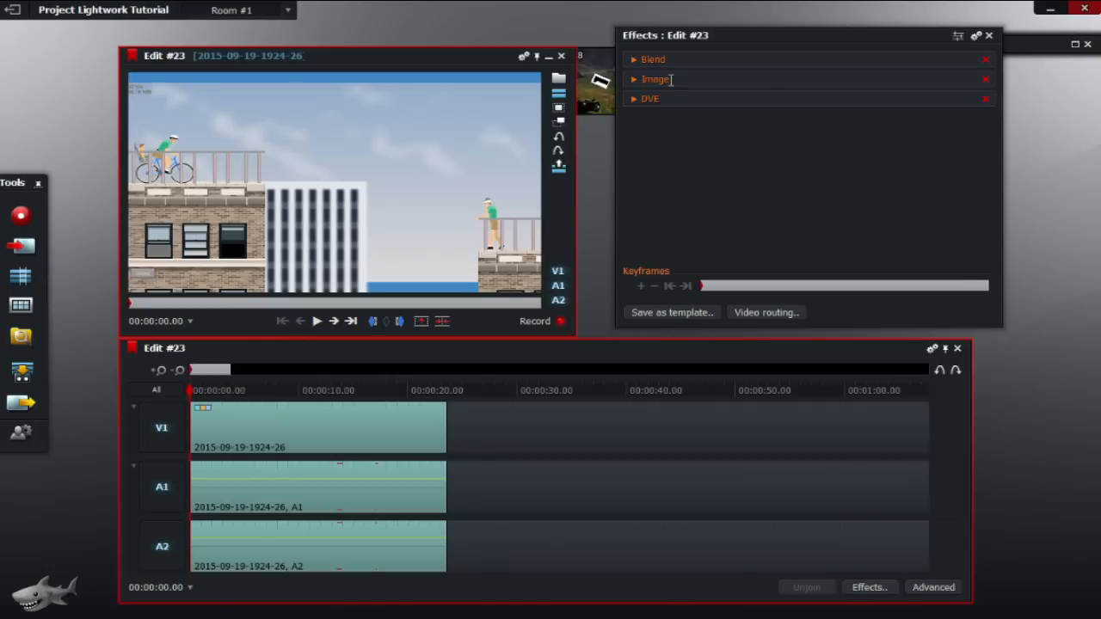
- Expand the Image effect's settings to reveal its source image and scale options
click(655, 78)
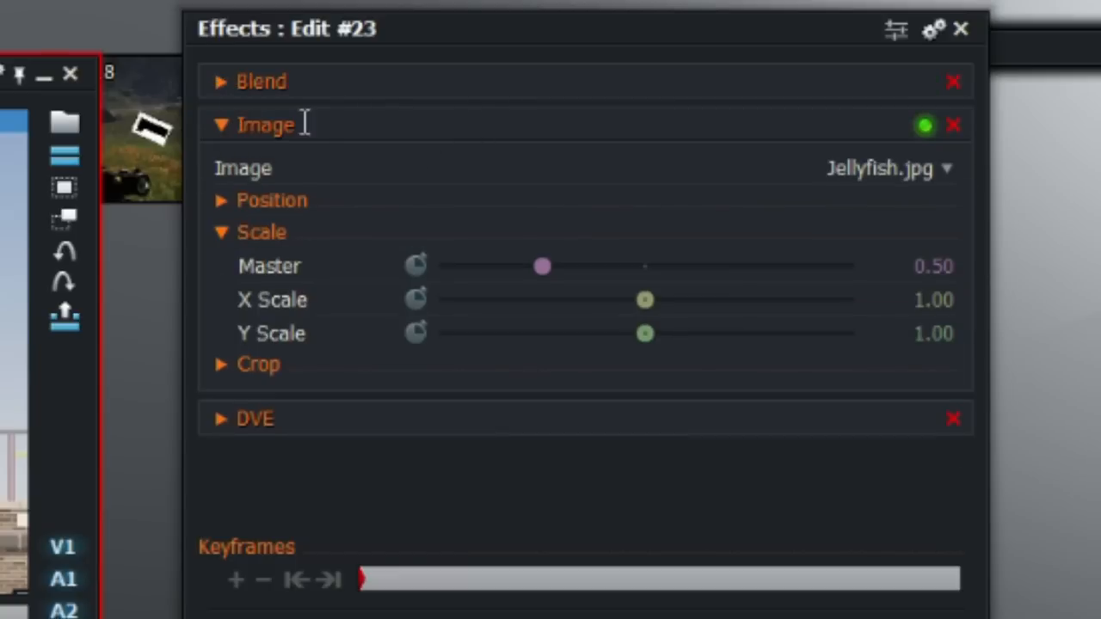
mouse_move(417, 190)
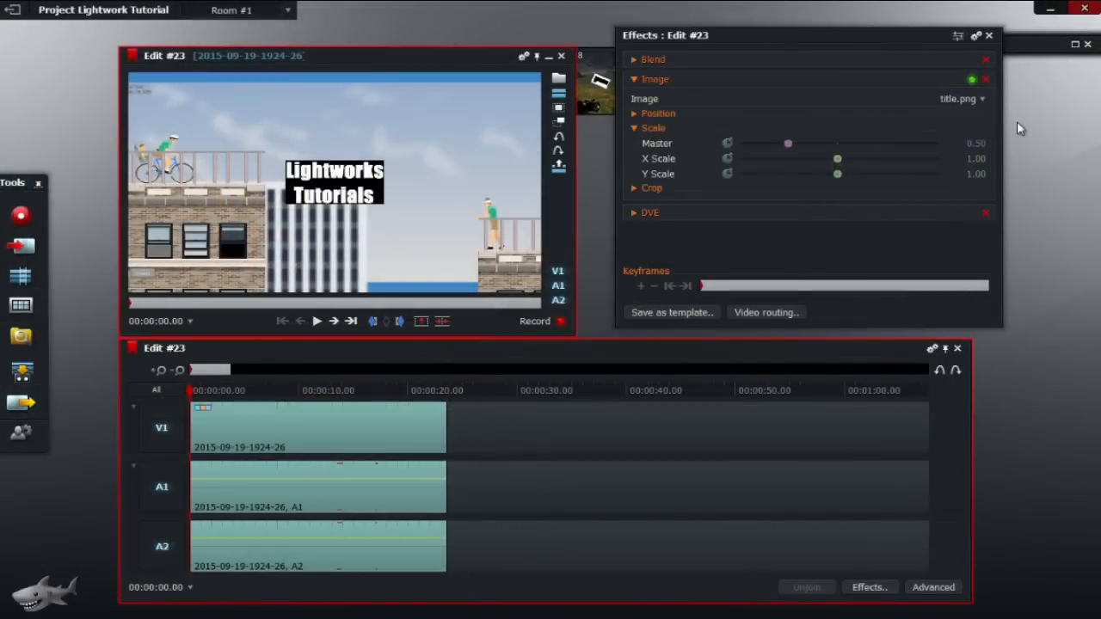
mouse_move(340, 182)
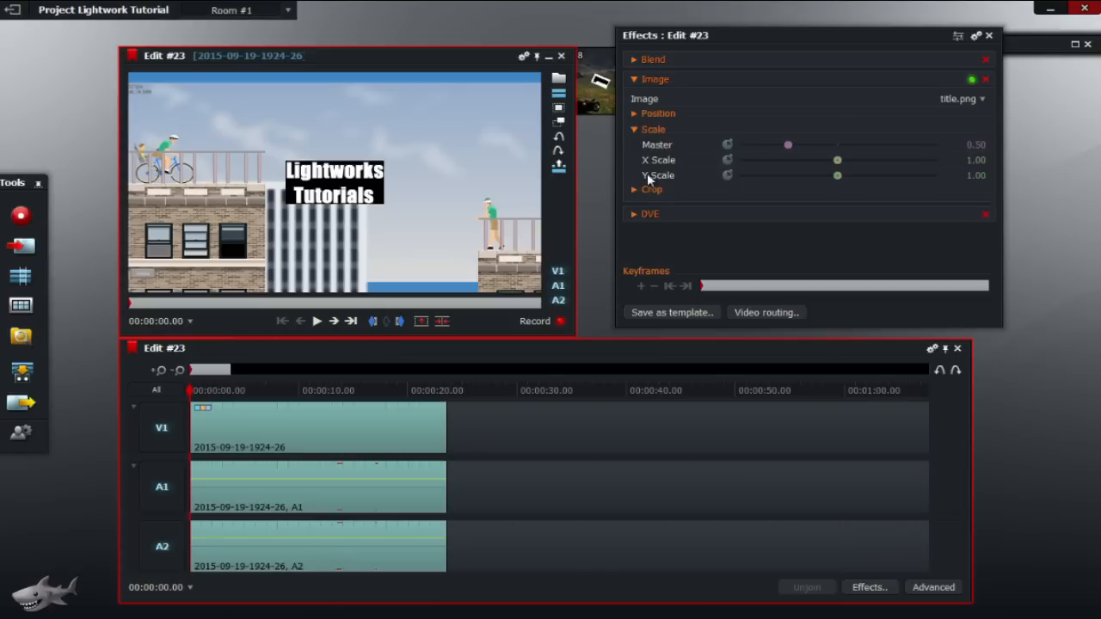
- Expand the Image effect's Crop section, showing Left, Top, Right and Bottom at 0%
click(651, 189)
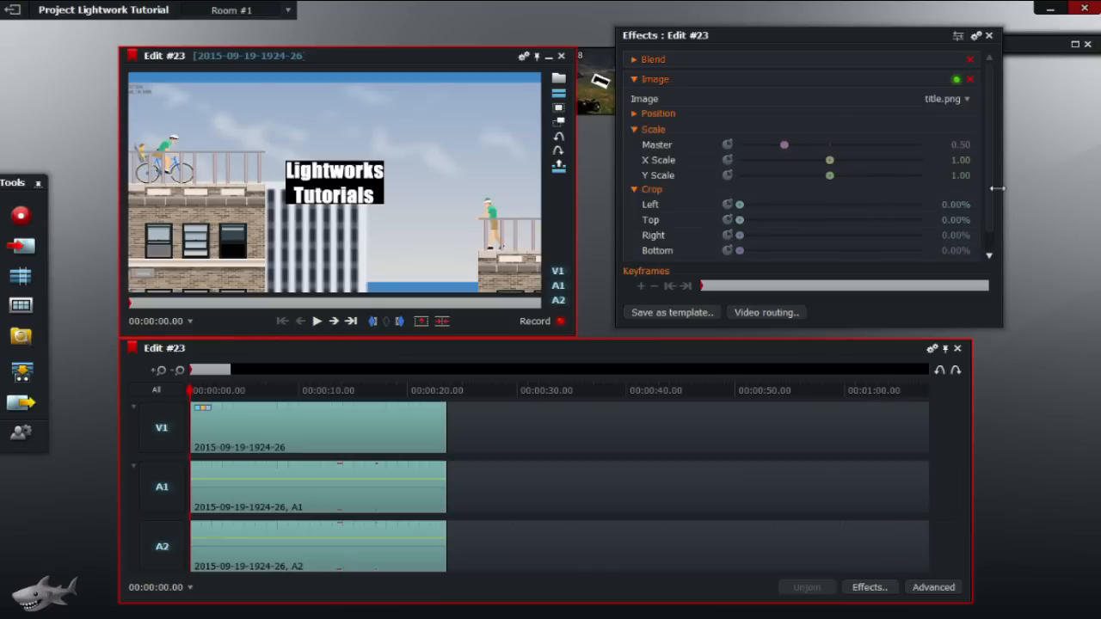
mouse_move(637, 204)
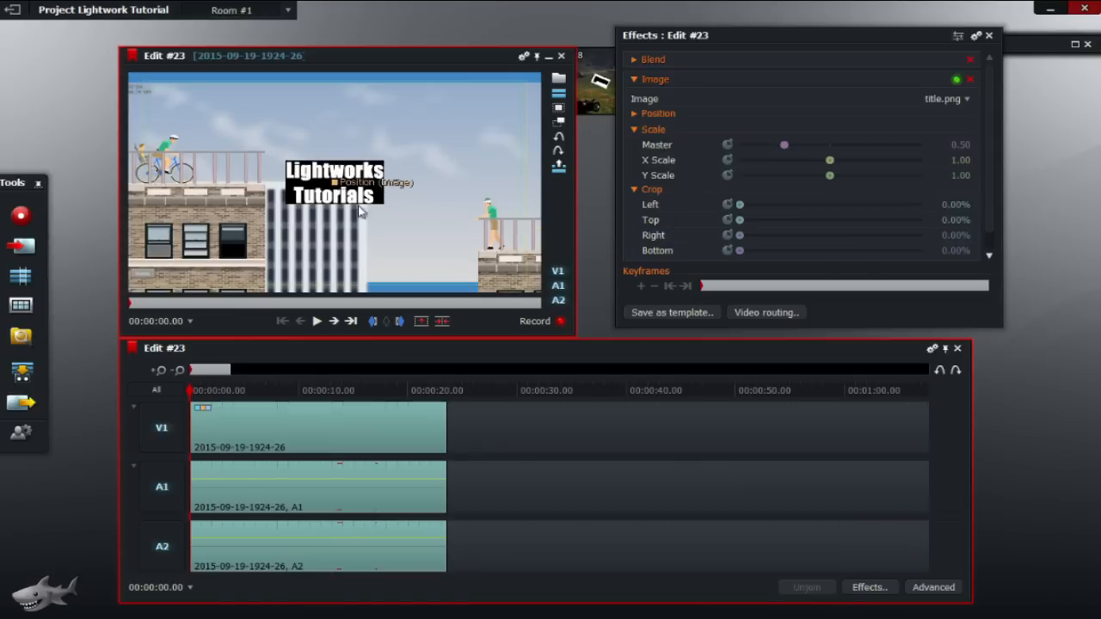
mouse_move(295, 198)
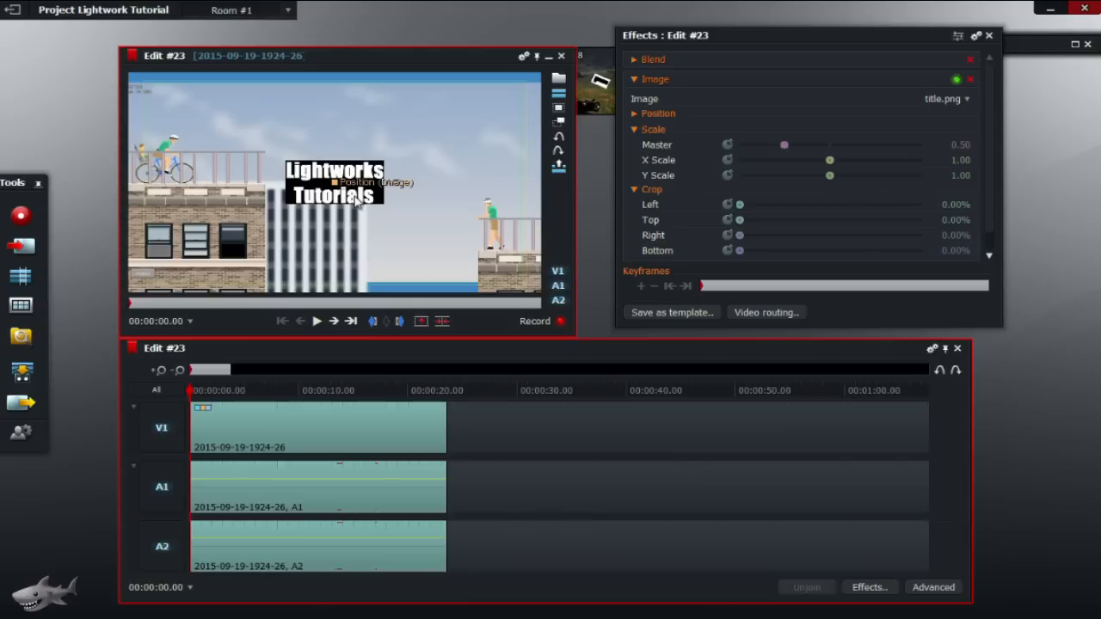
mouse_move(385, 200)
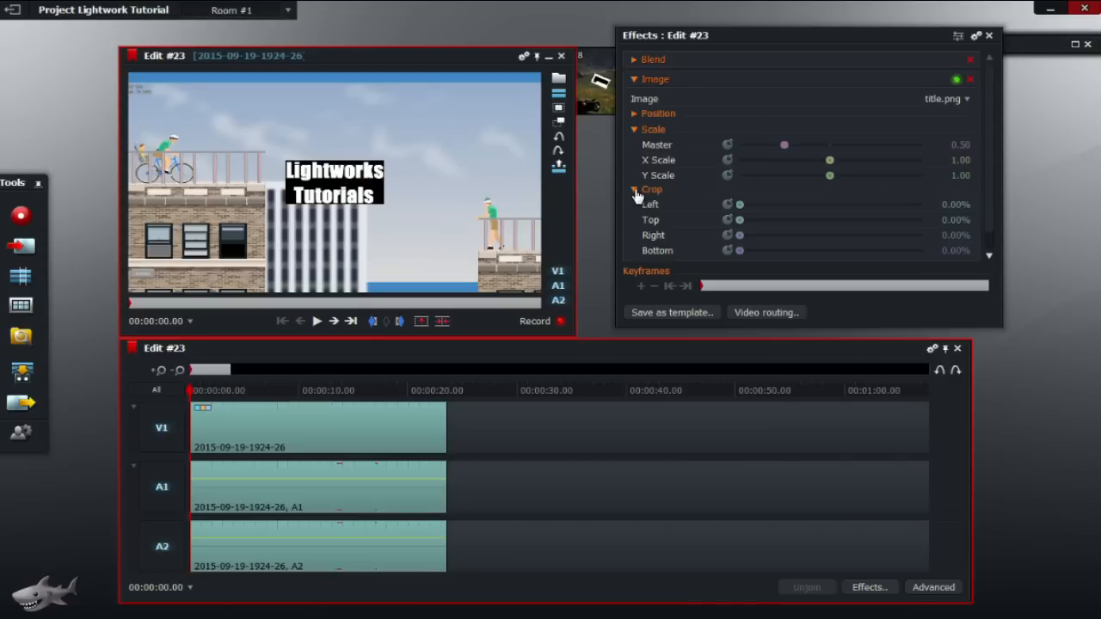
- Switch the Image effect's source to transparent arrow.png and collapse its settings
click(635, 190)
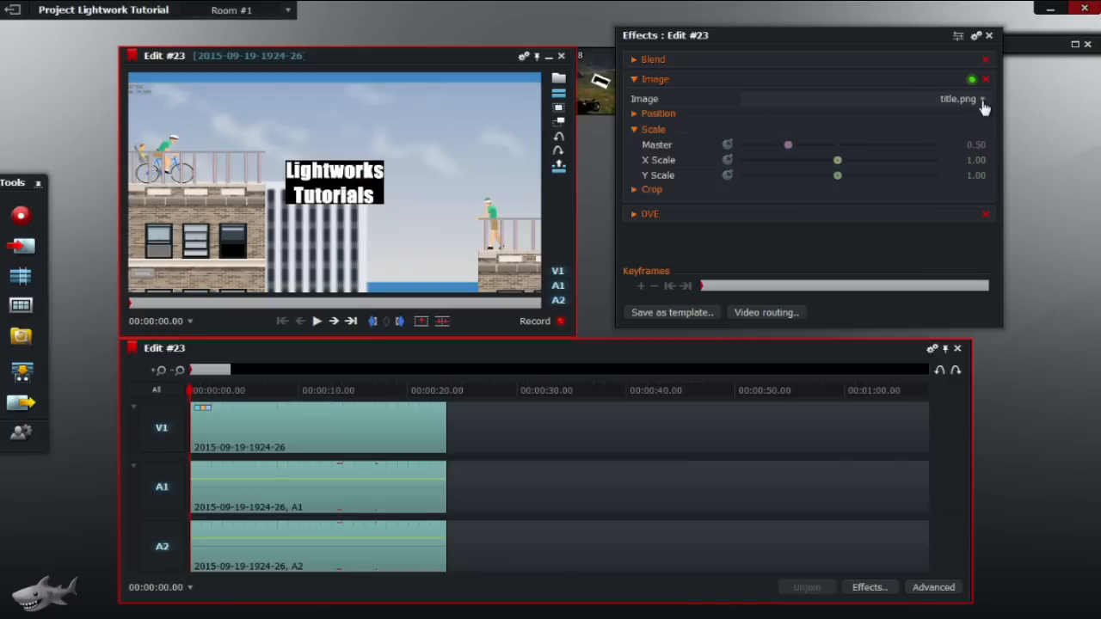
click(983, 98)
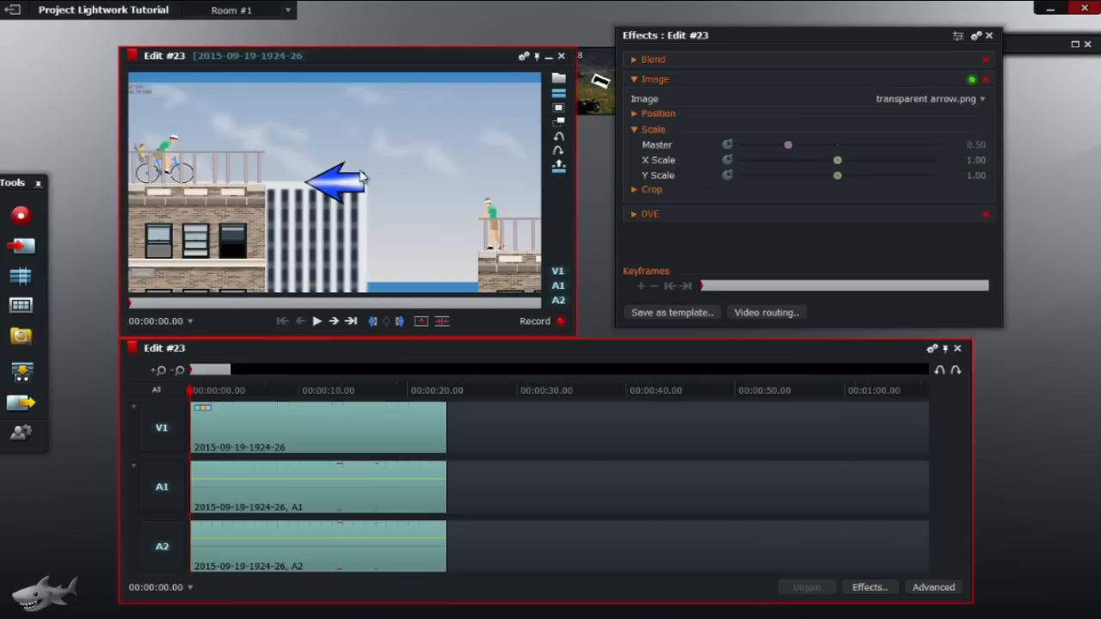
click(635, 79)
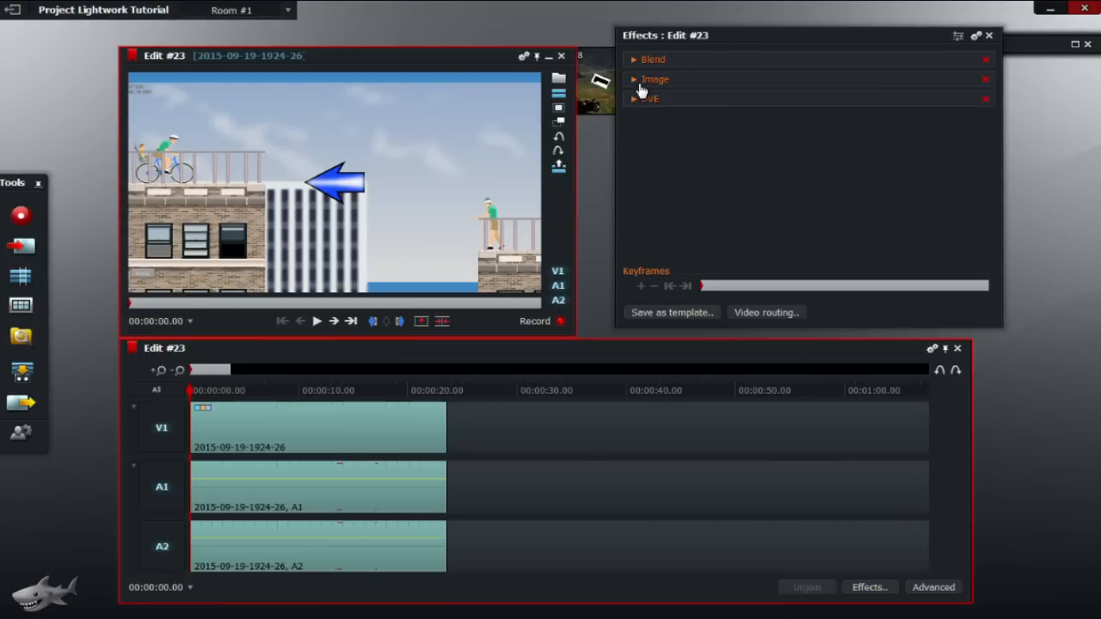
- Try Blend methods Add, Multiply, Screen, Average and Difference, then collapse Blend
click(634, 59)
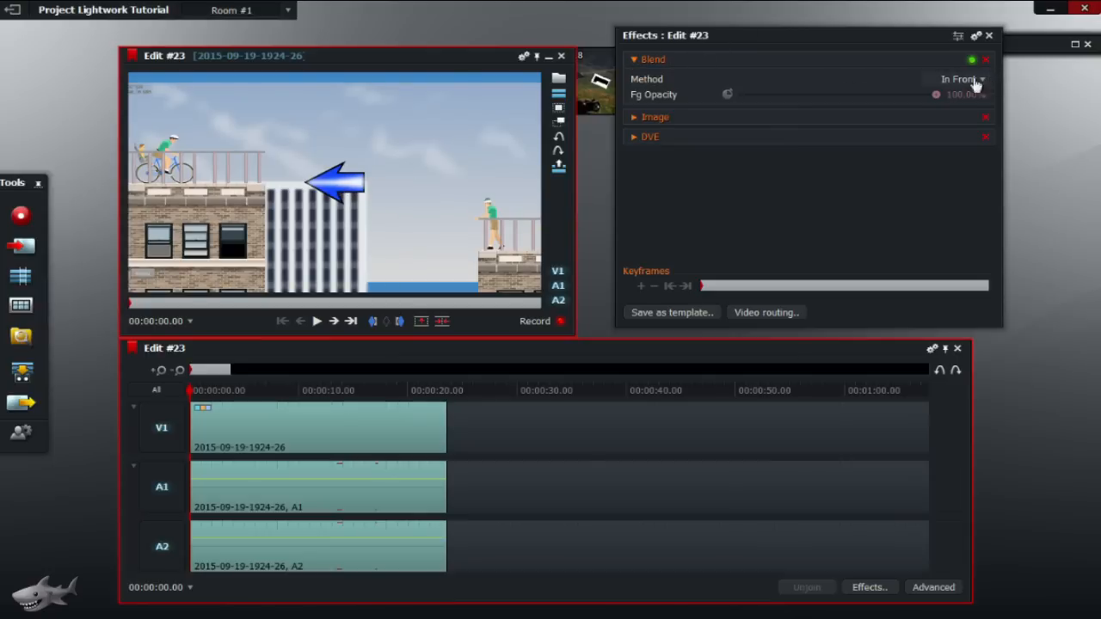
click(957, 78)
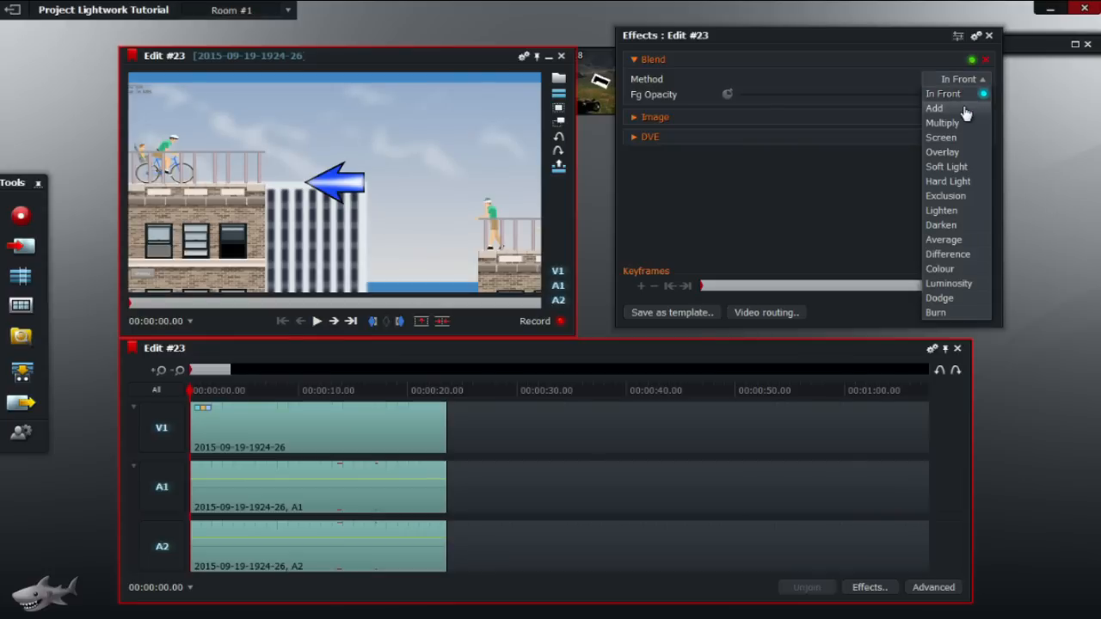
click(934, 107)
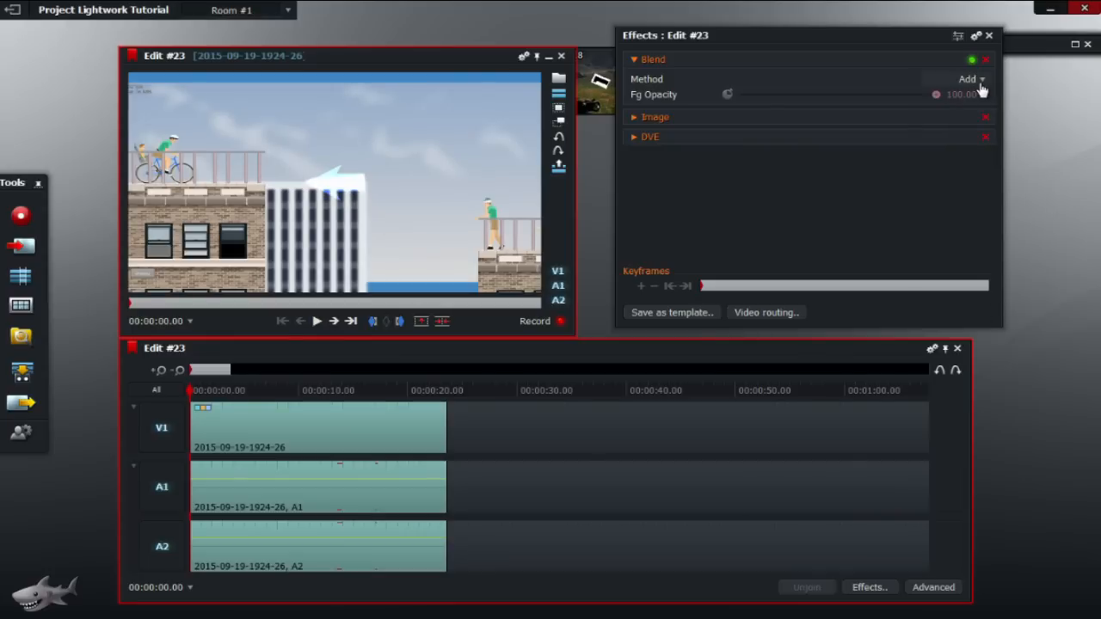
click(966, 79)
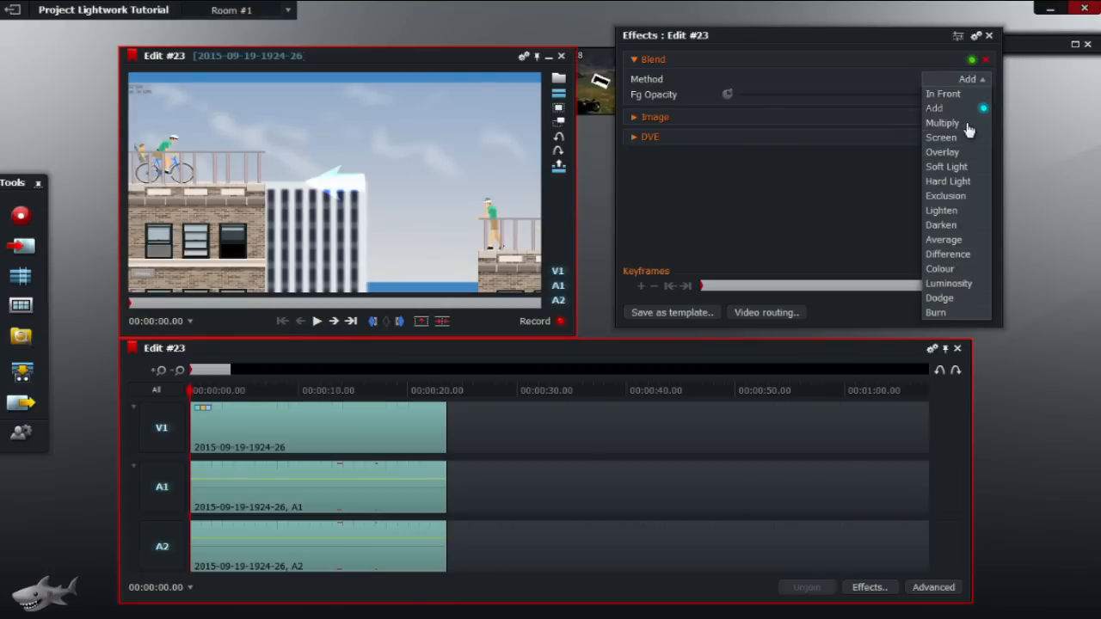
click(941, 122)
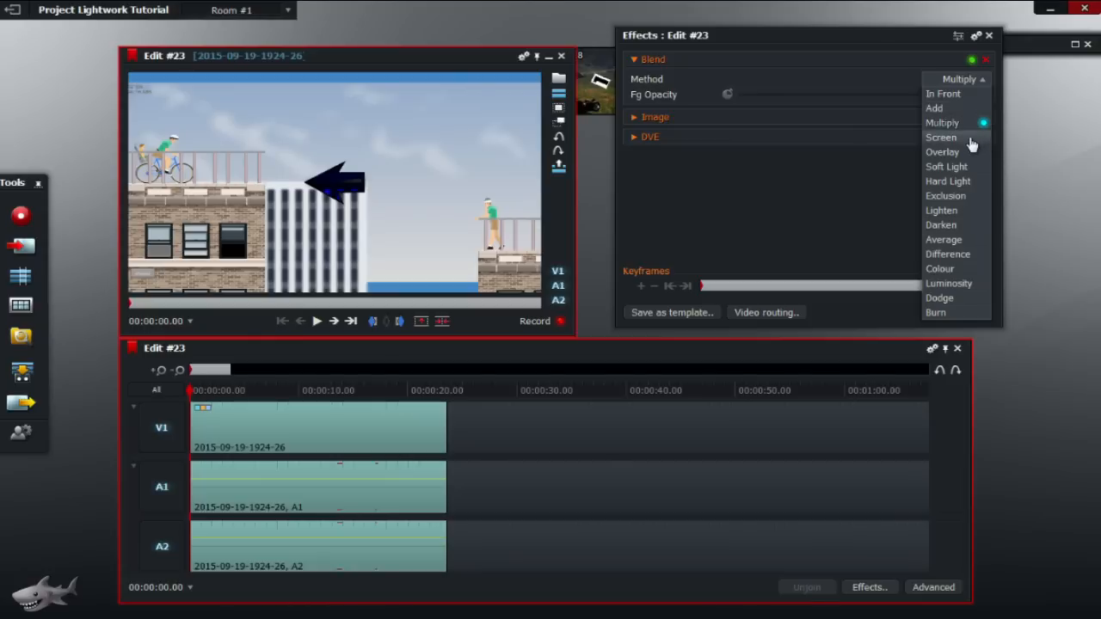
click(940, 137)
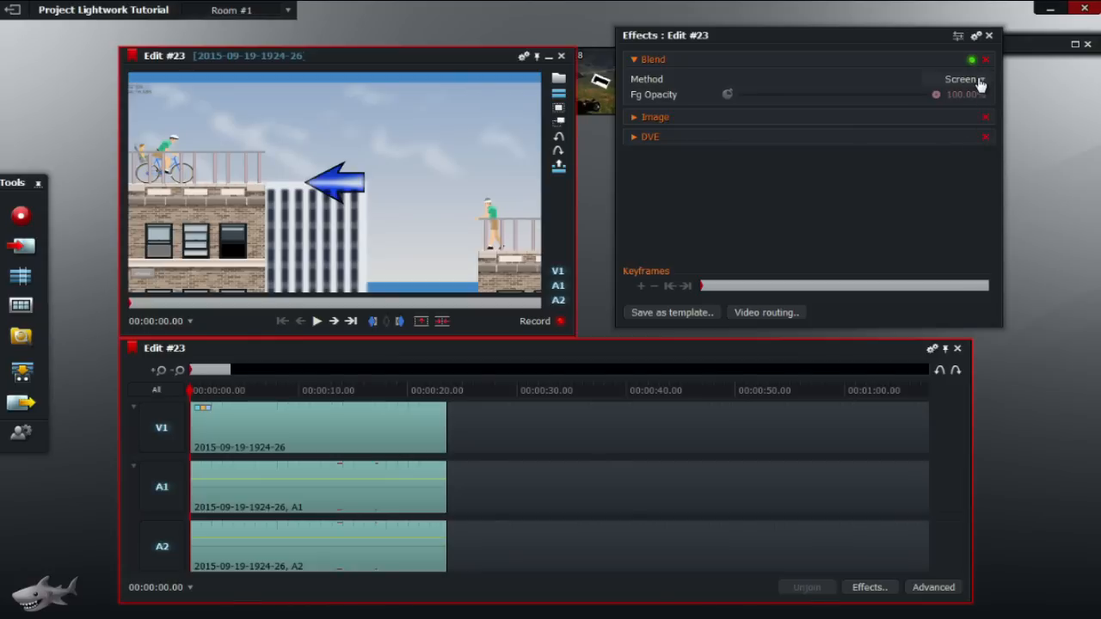
click(959, 78)
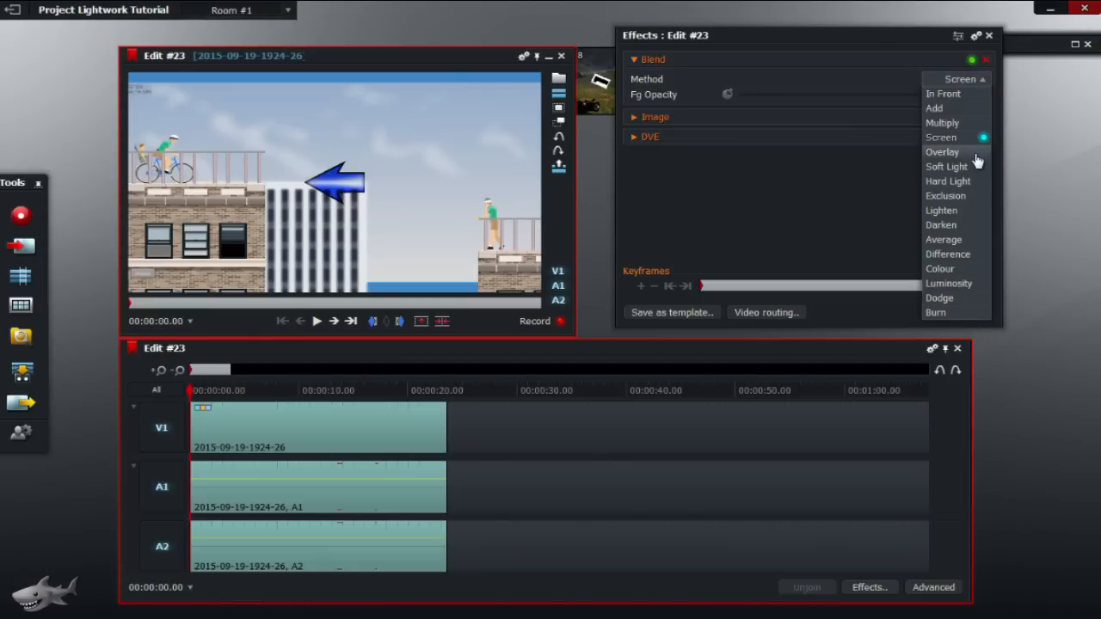
click(943, 240)
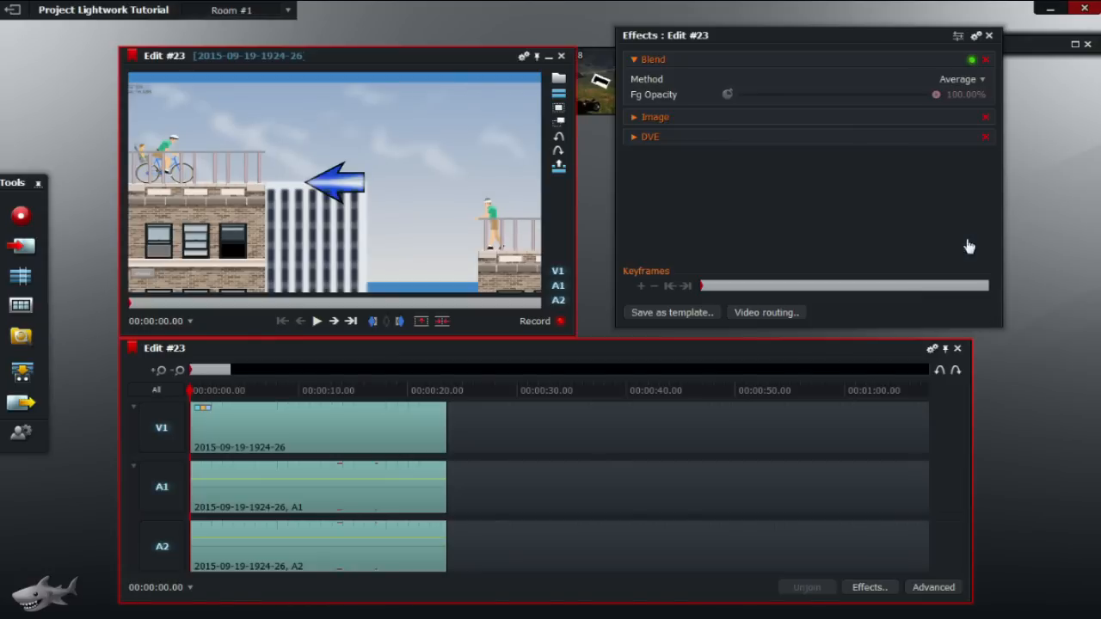
click(957, 78)
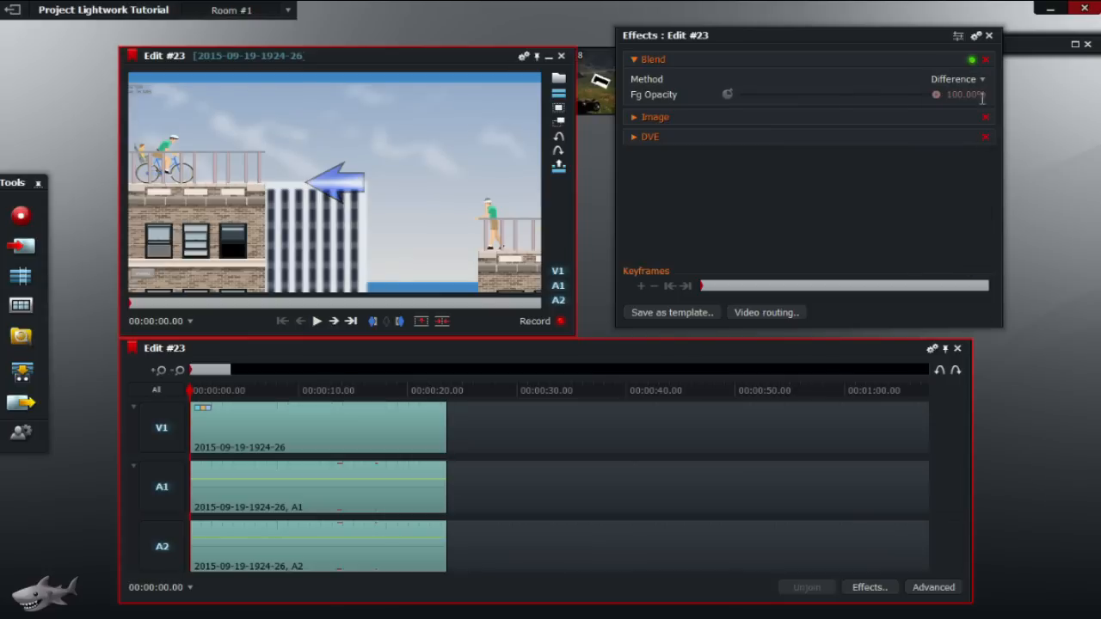
click(635, 59)
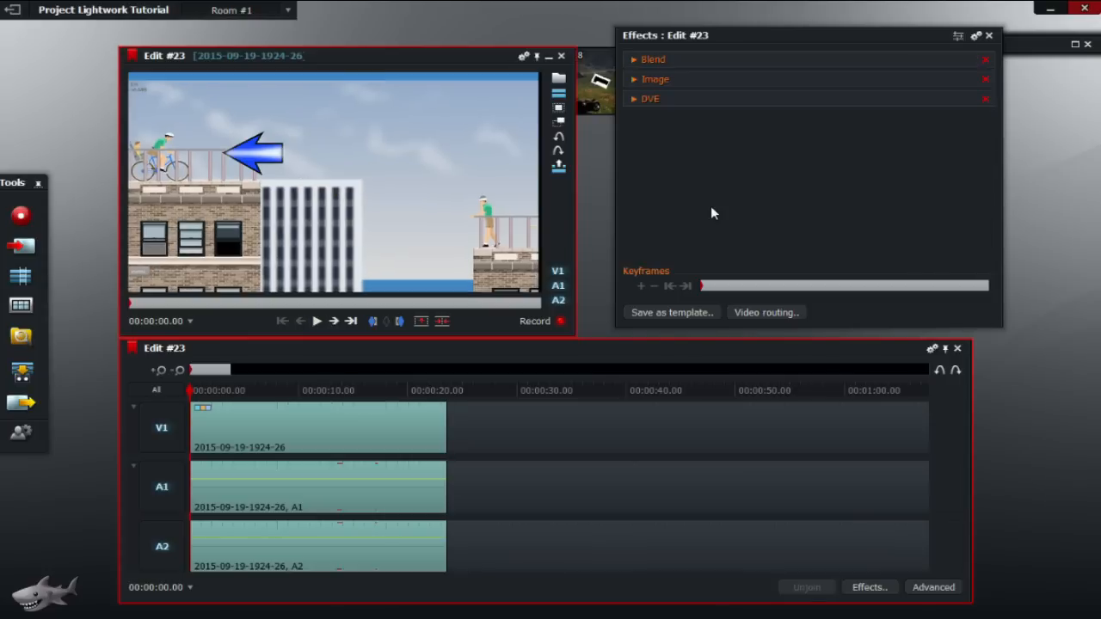